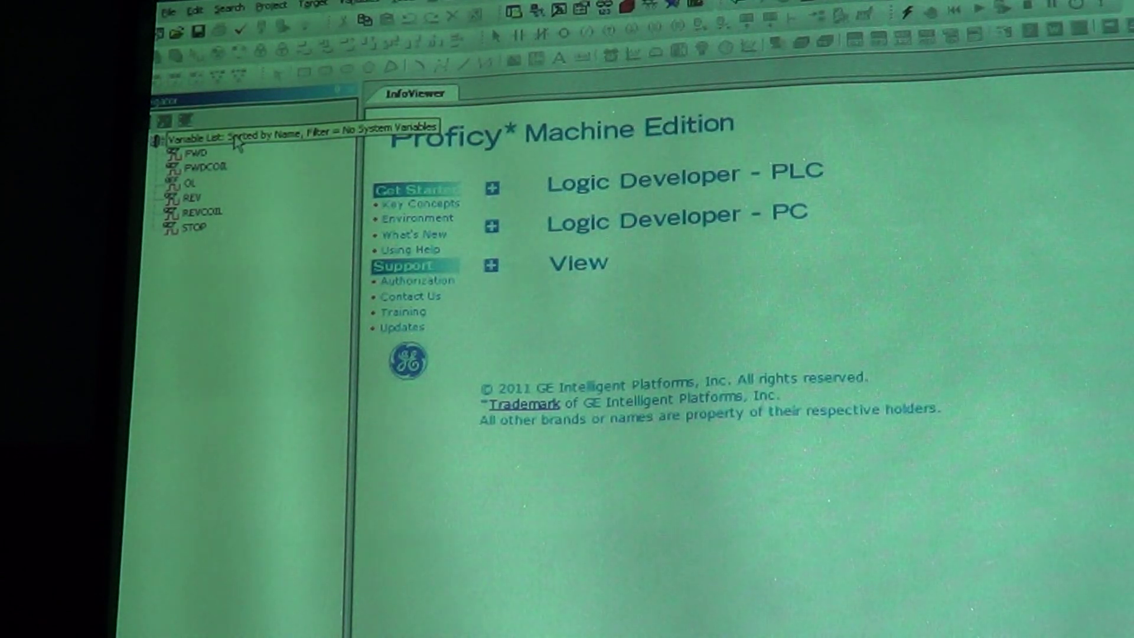
Open the _MAIN ladder program from the Navigator's Program Blocks for editing
{"action": "right_click", "coordinate": [195, 139]}
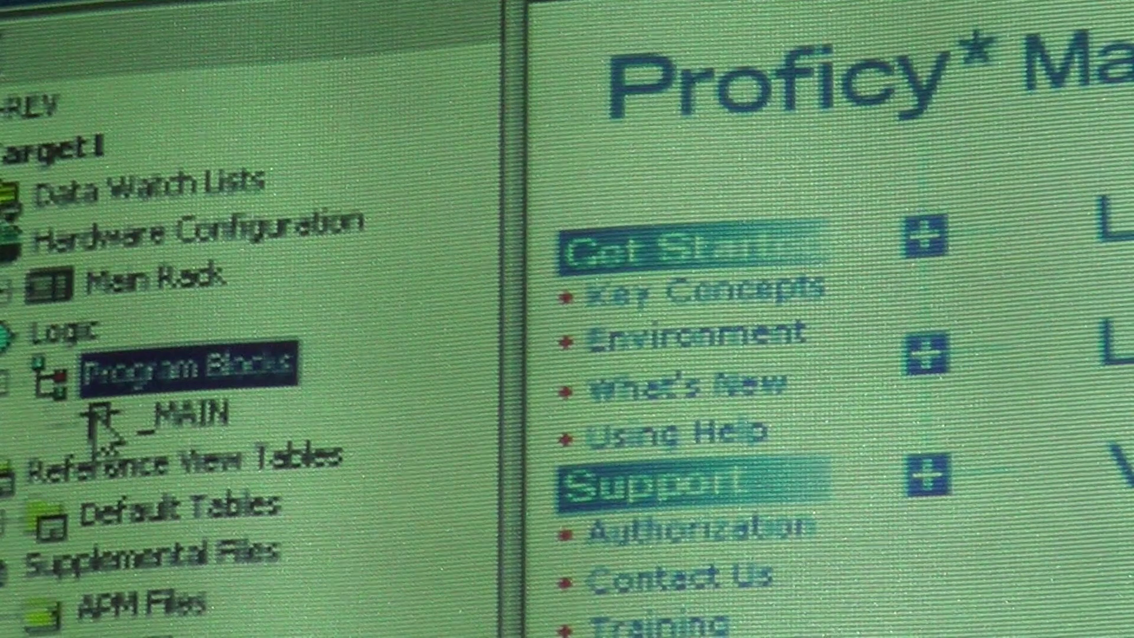
{"action": "left_click", "coordinate": [177, 416]}
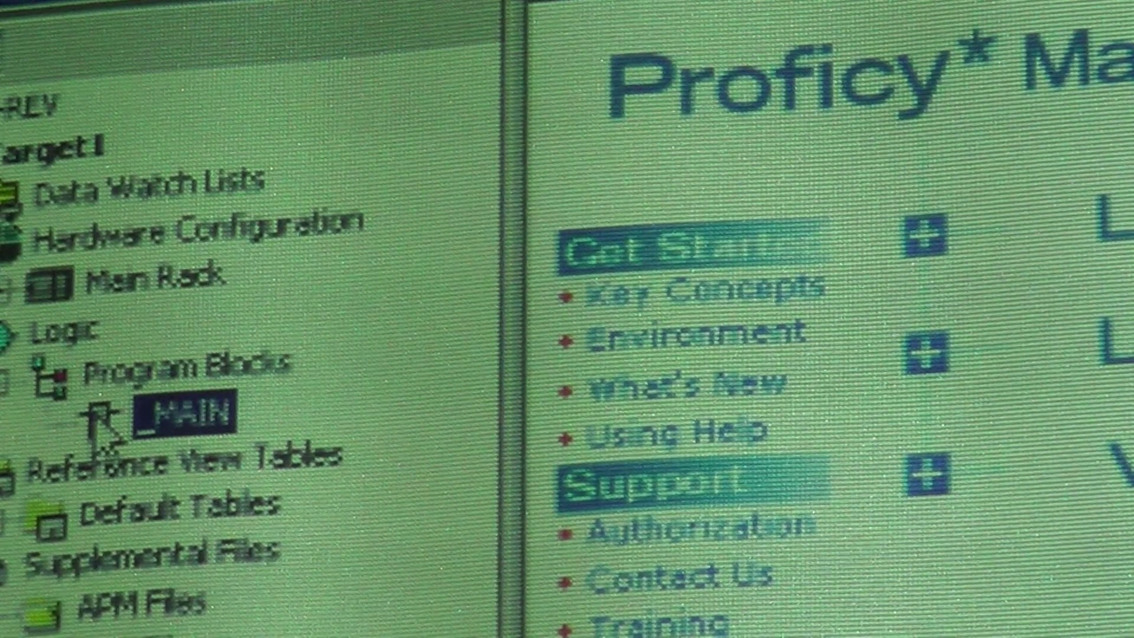
{"action": "double_click", "coordinate": [177, 415]}
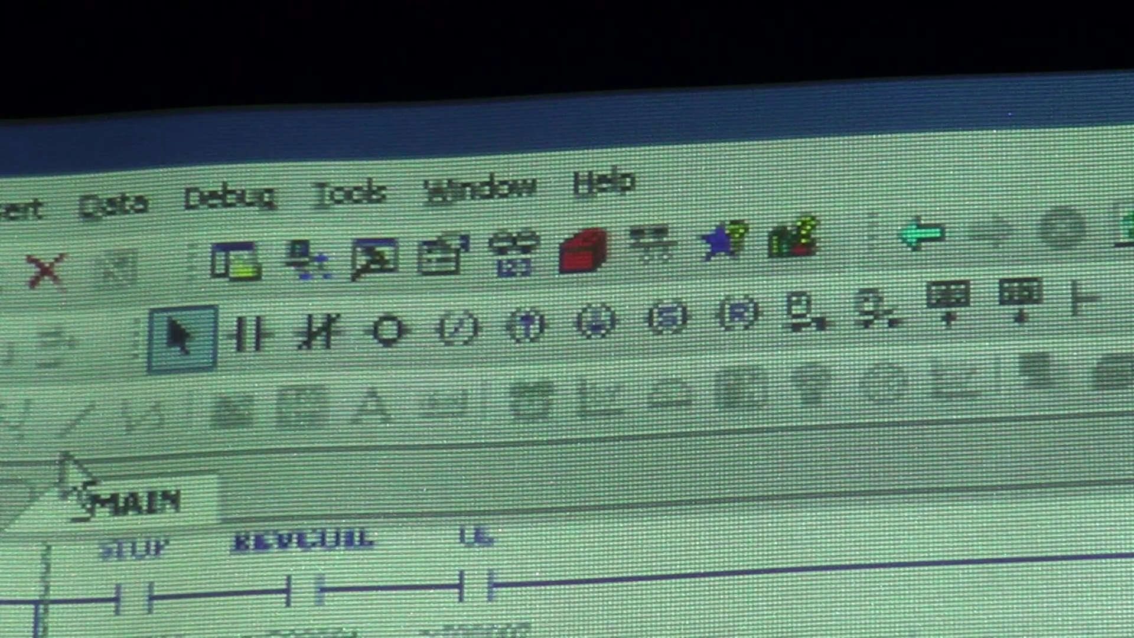
Choose the Normally Open Contact instruction to place on the _MAIN rung
{"action": "left_click", "coordinate": [245, 338]}
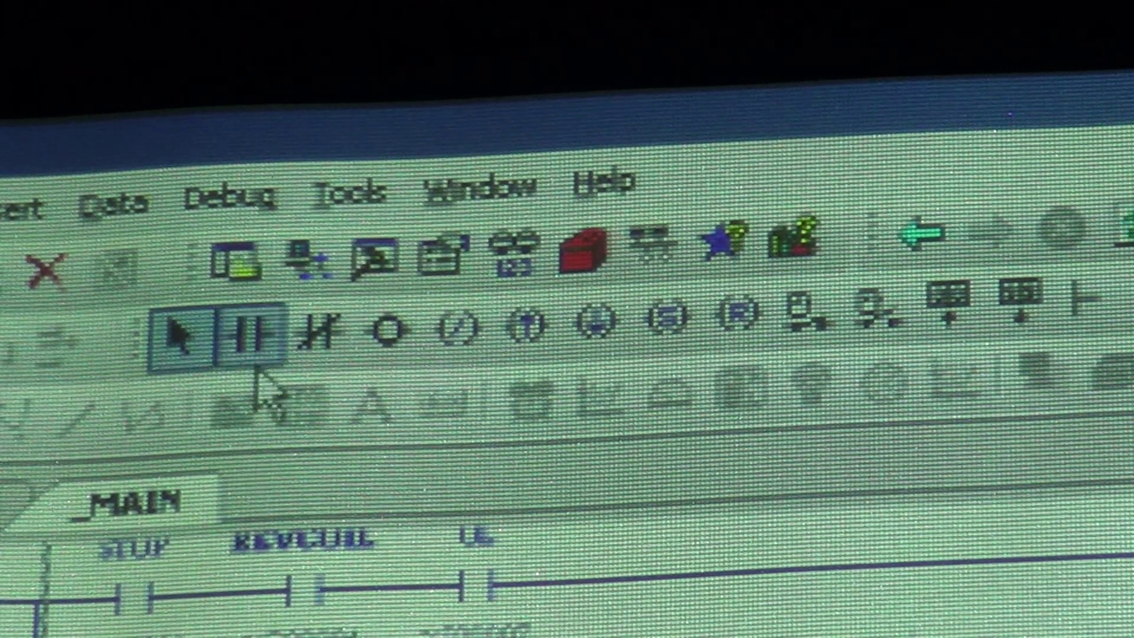